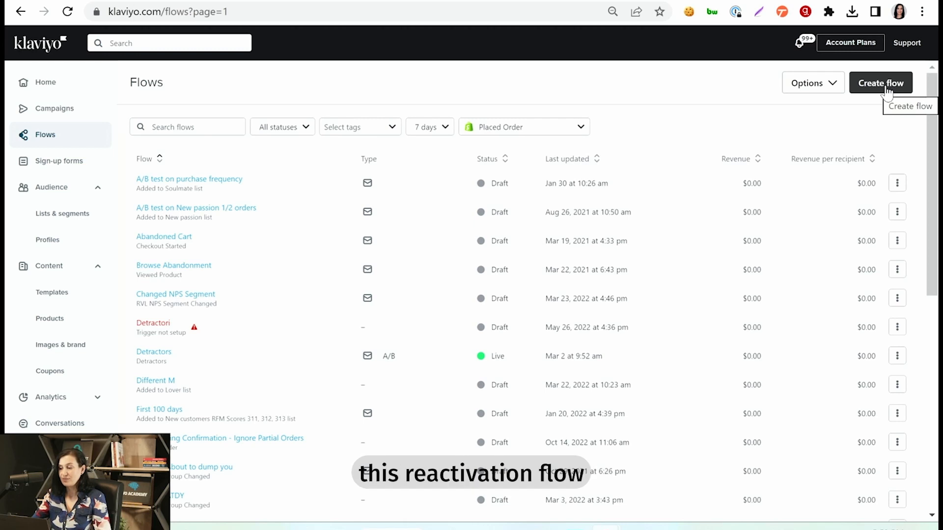
# Step: Start a new flow from scratch and name it 'Reactivation'
pyautogui.click(880, 82)
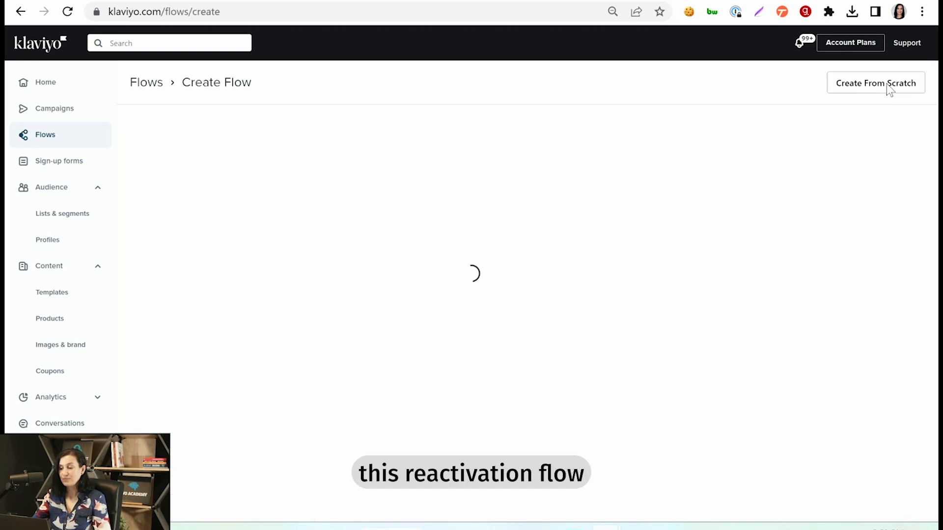
pyautogui.click(875, 83)
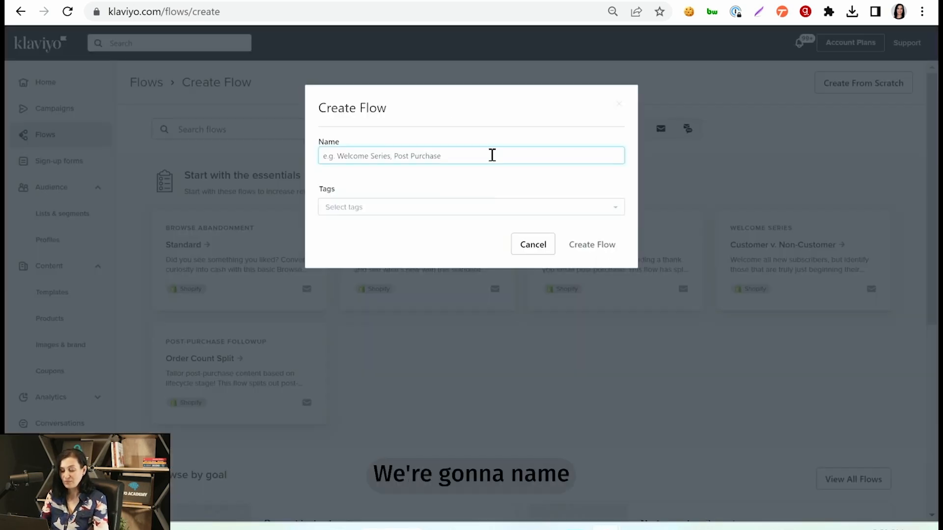
pyautogui.write('Reactivation')
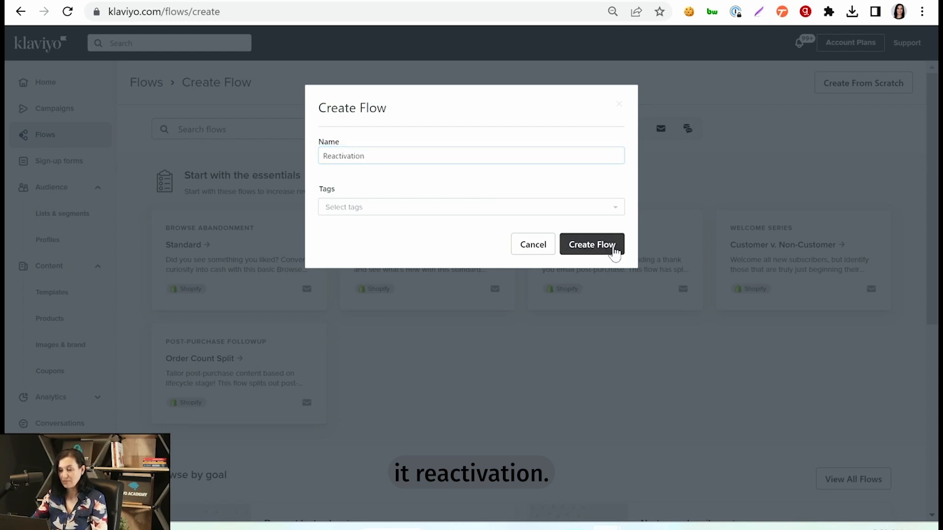
# Step: Confirm creation of the Reactivation flow and reach its editor
pyautogui.click(591, 244)
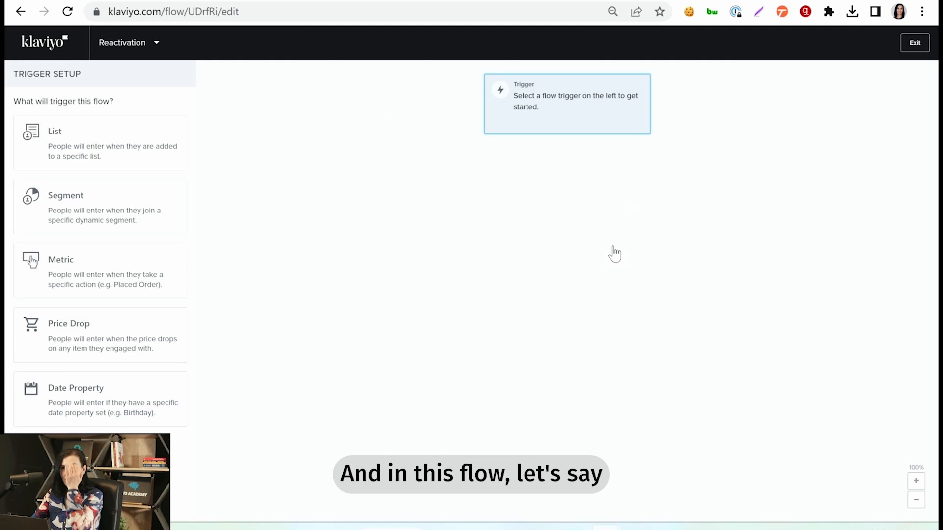
pyautogui.moveTo(564, 144)
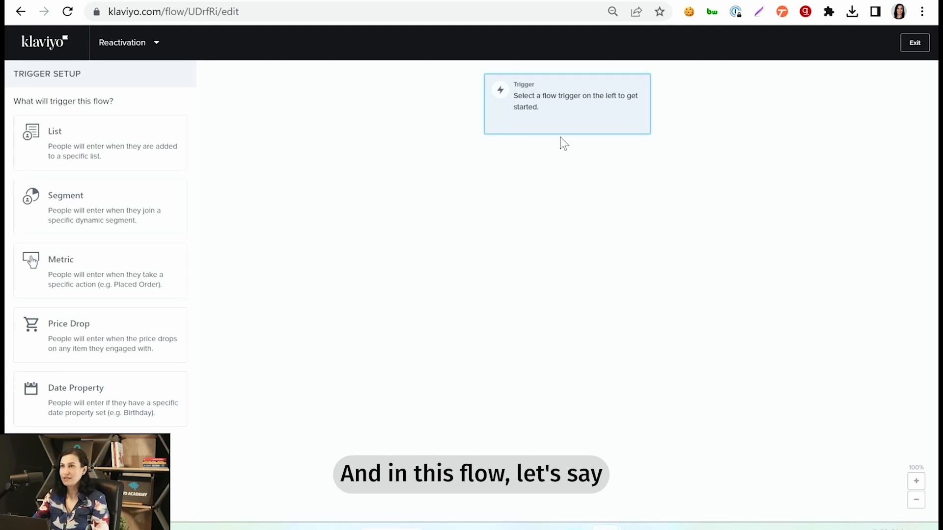
pyautogui.moveTo(557, 113)
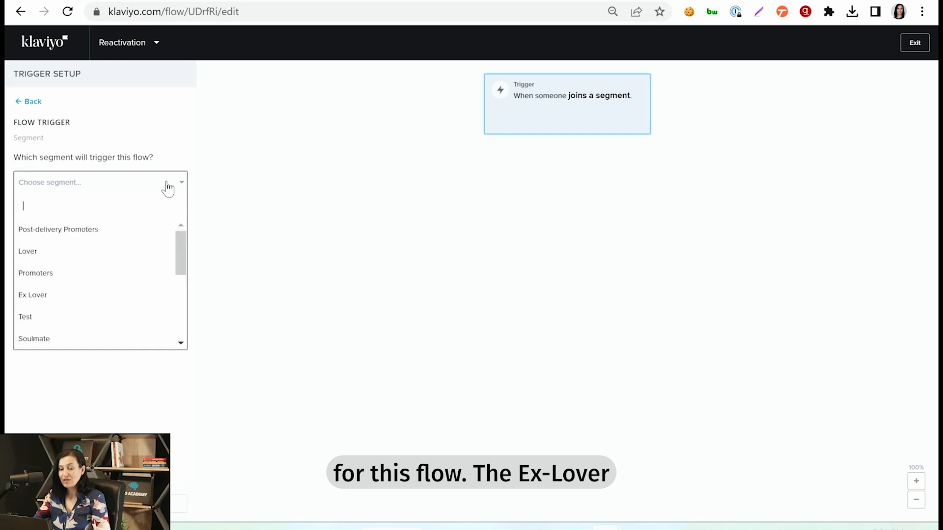
# Step: Search 'ex' and set the Ex Lover segment as the flow's trigger
pyautogui.write('ex')
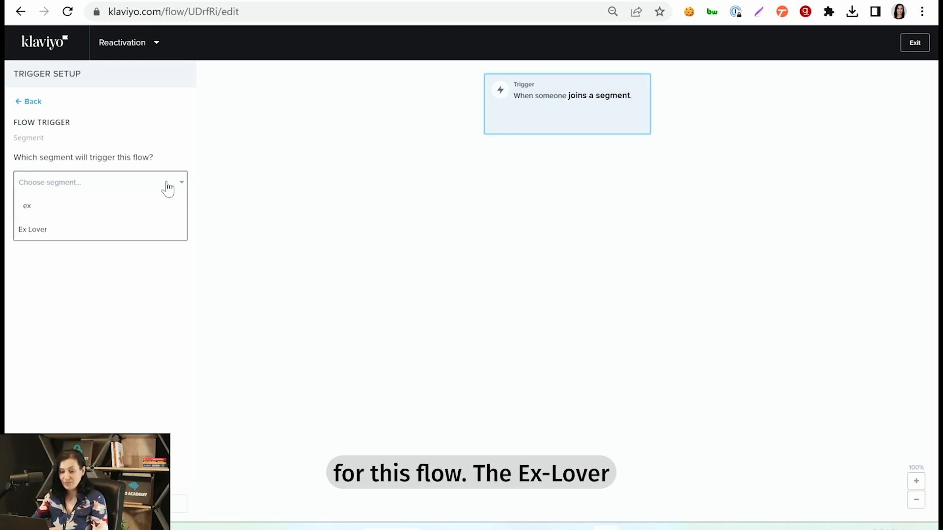
pyautogui.click(31, 228)
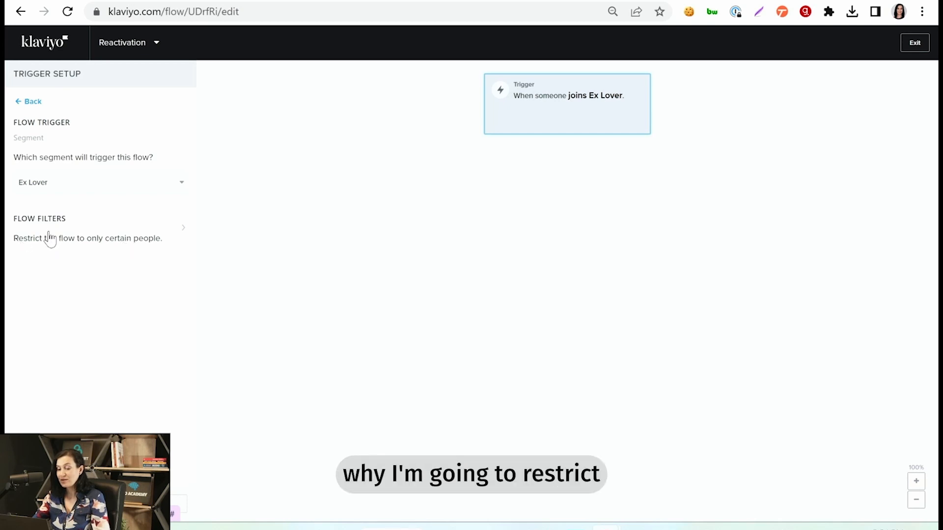
# Step: Add a flow filter: Placed Order zero times over all time
pyautogui.click(91, 227)
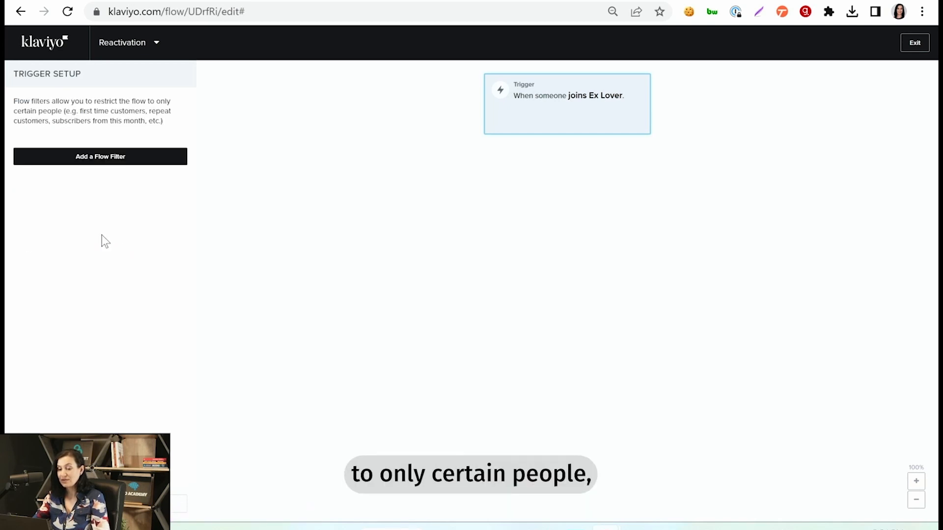
pyautogui.click(100, 156)
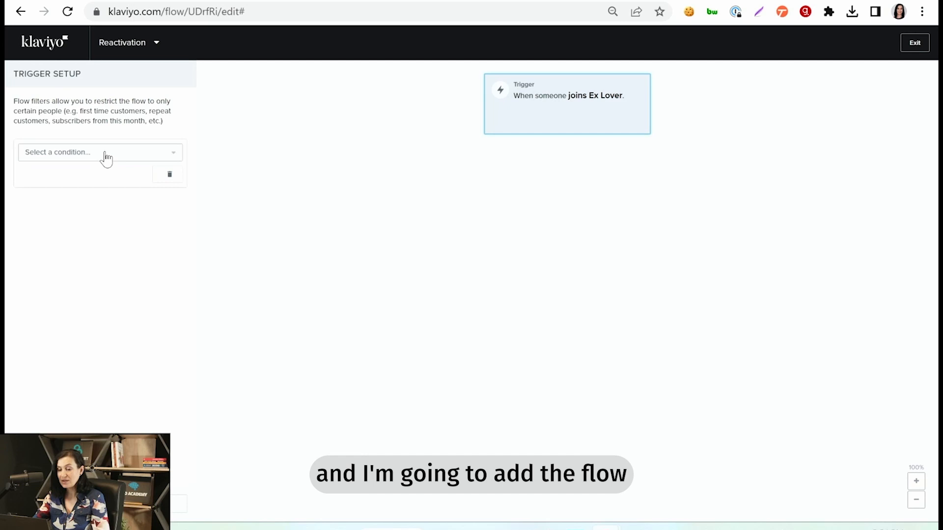
pyautogui.click(100, 153)
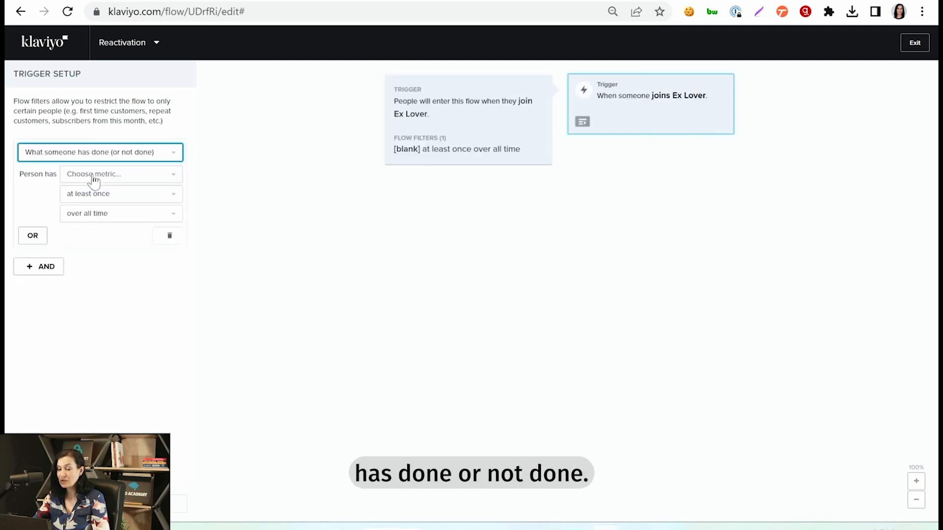
pyautogui.click(120, 173)
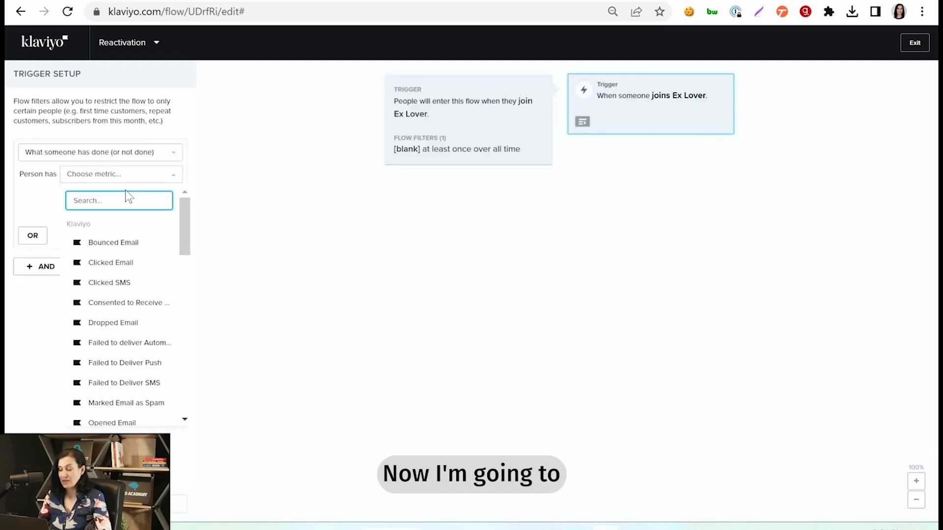
pyautogui.write('place')
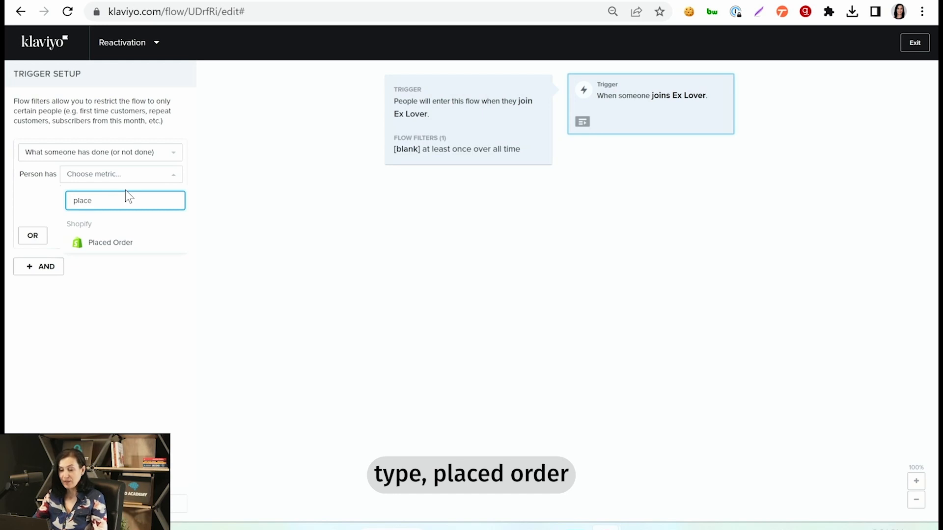
pyautogui.click(111, 243)
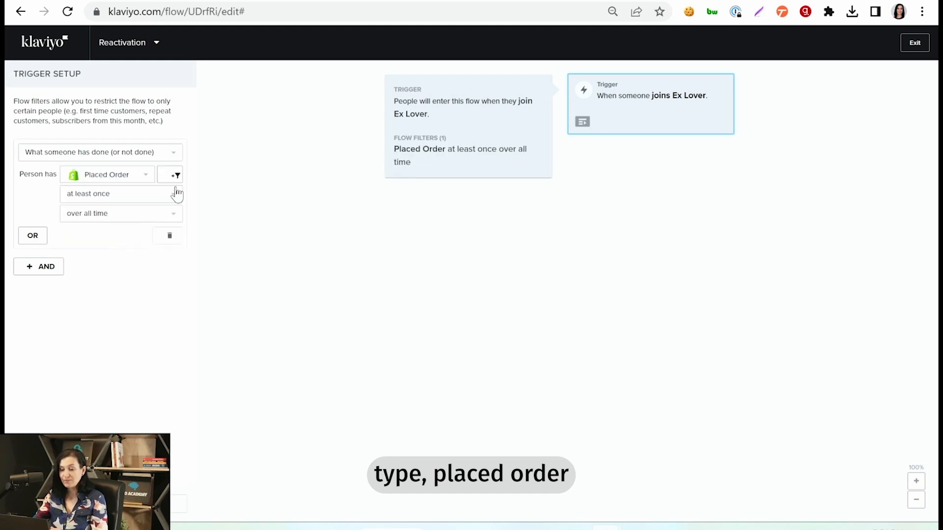
pyautogui.click(120, 193)
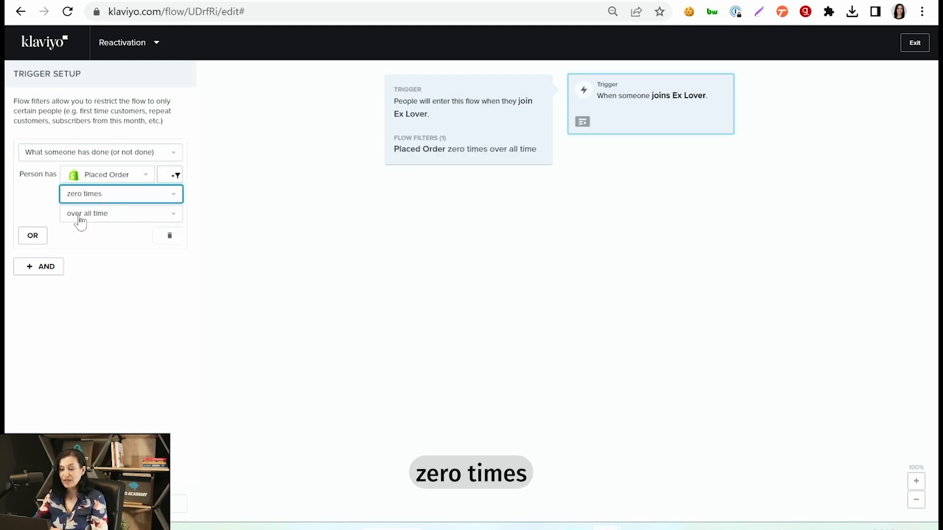
pyautogui.click(120, 213)
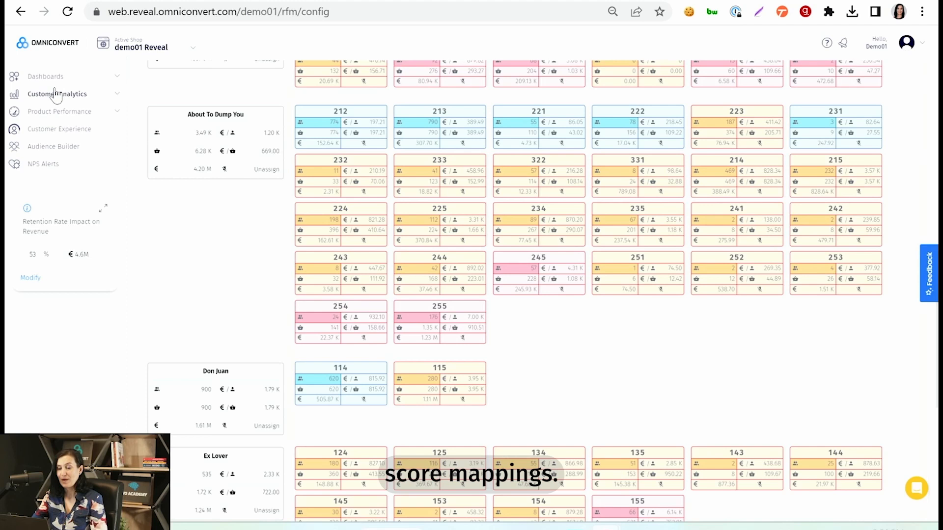
# Step: Reach Reveal's RFM Score Mapping and scroll to the Ex Lover group's score cards
pyautogui.click(48, 399)
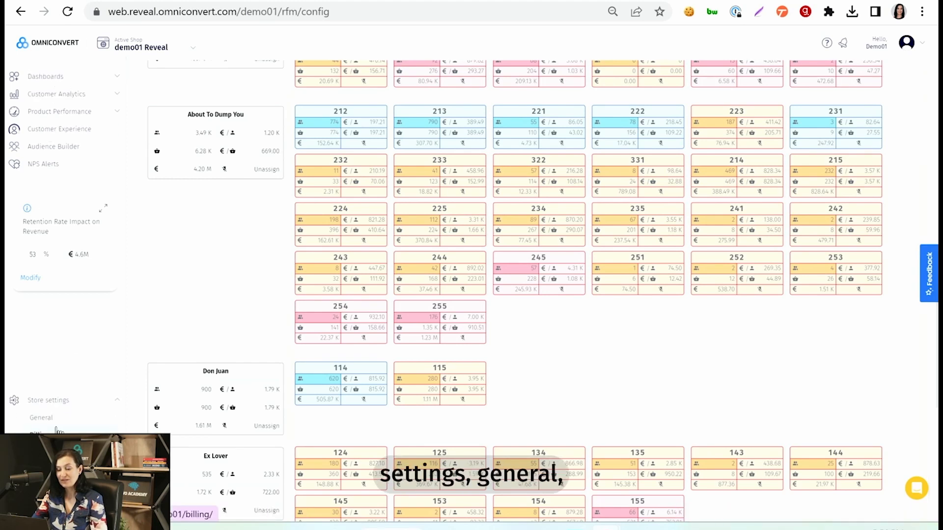
pyautogui.click(41, 418)
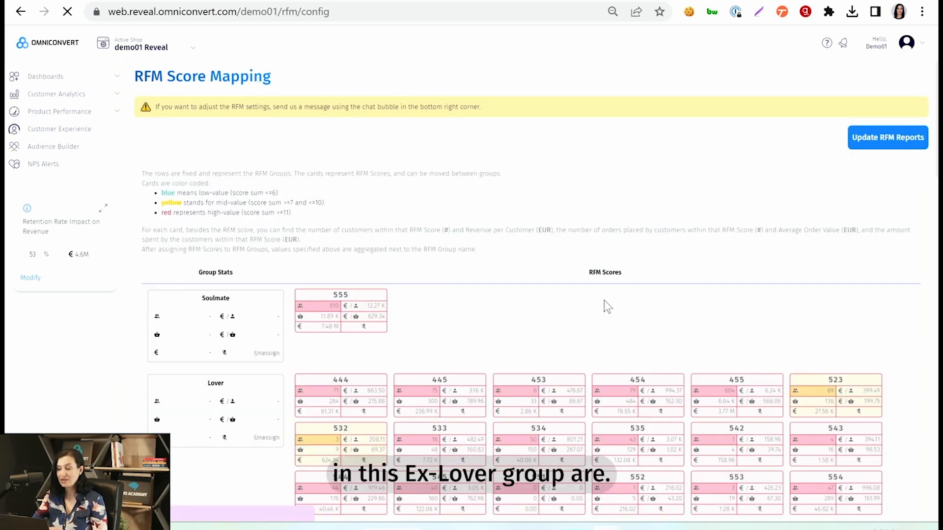
pyautogui.scroll(-3)
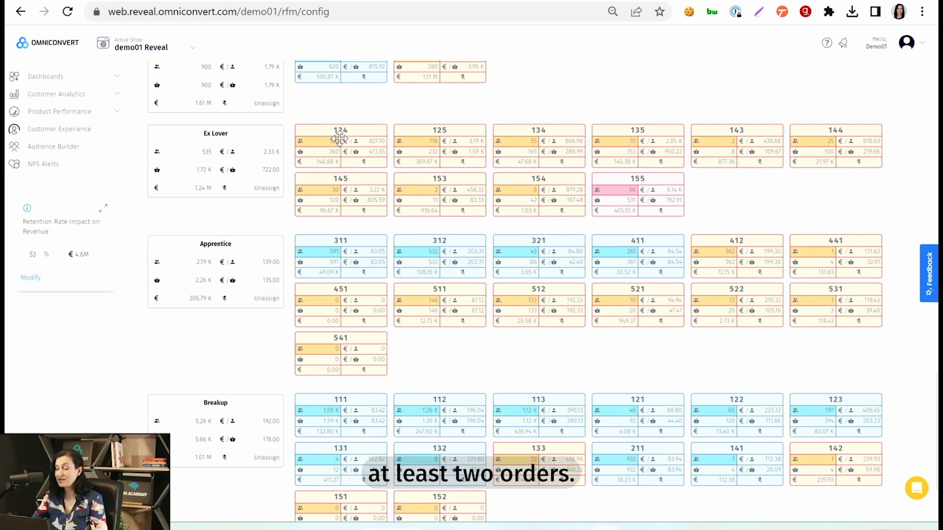
pyautogui.moveTo(372, 157)
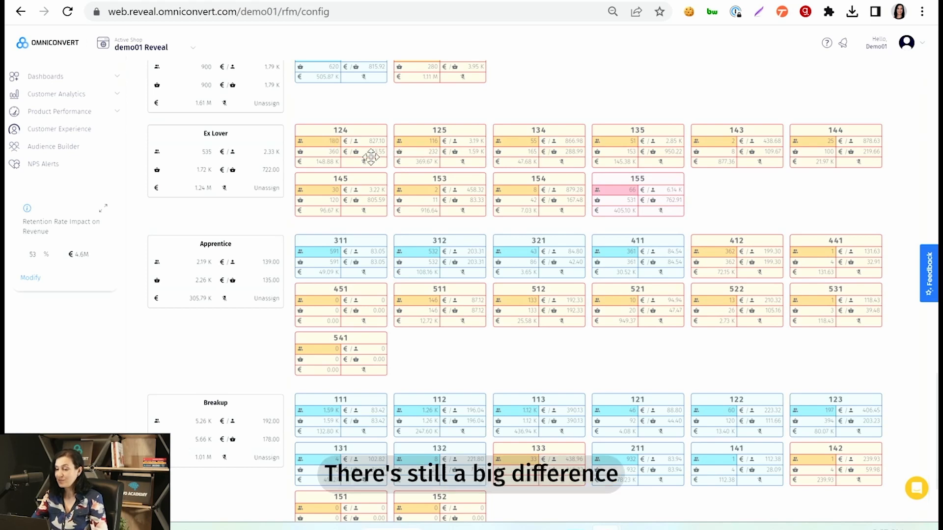
pyautogui.moveTo(361, 181)
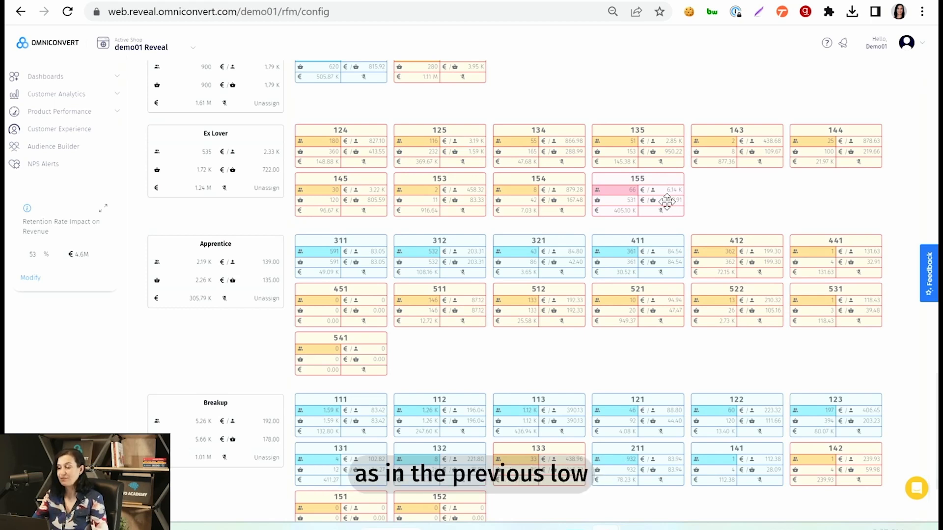
pyautogui.moveTo(655, 198)
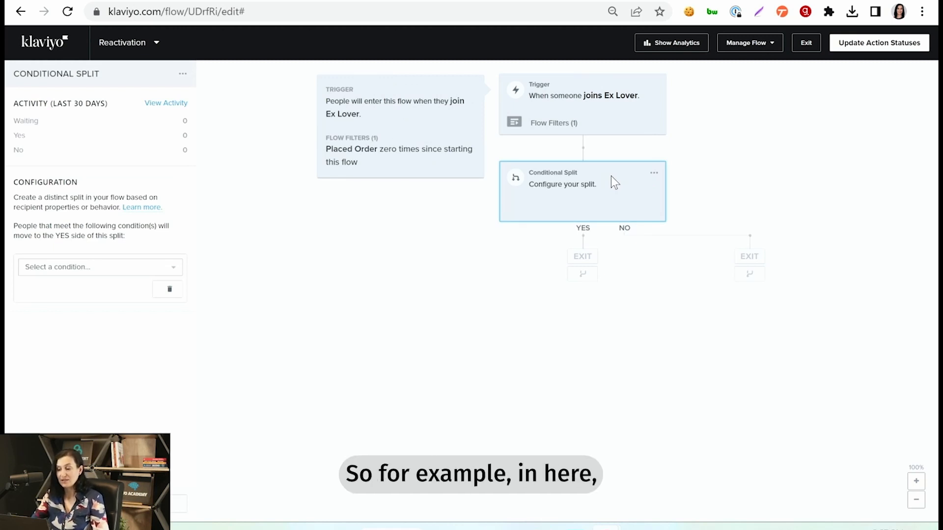
# Step: Set the conditional split to 'What someone has done' with Fulfilled Order as the metric
pyautogui.click(101, 267)
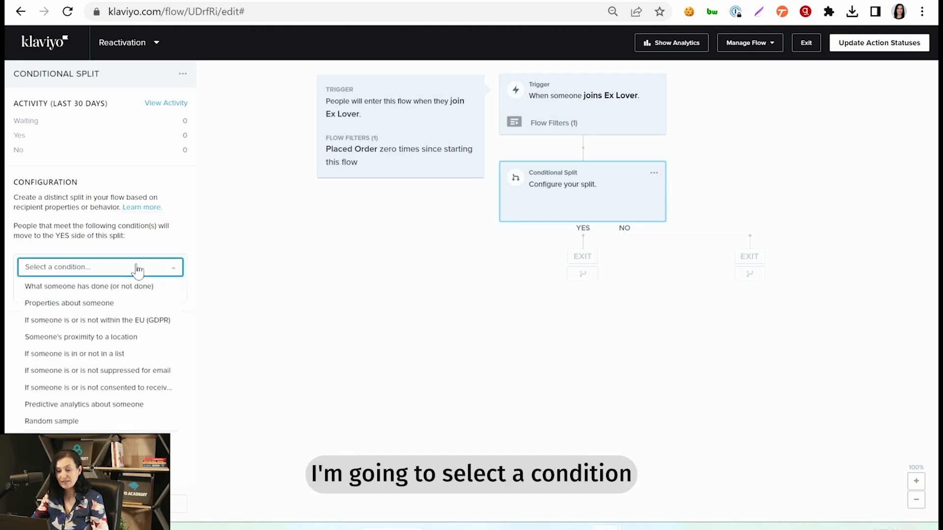
pyautogui.click(90, 286)
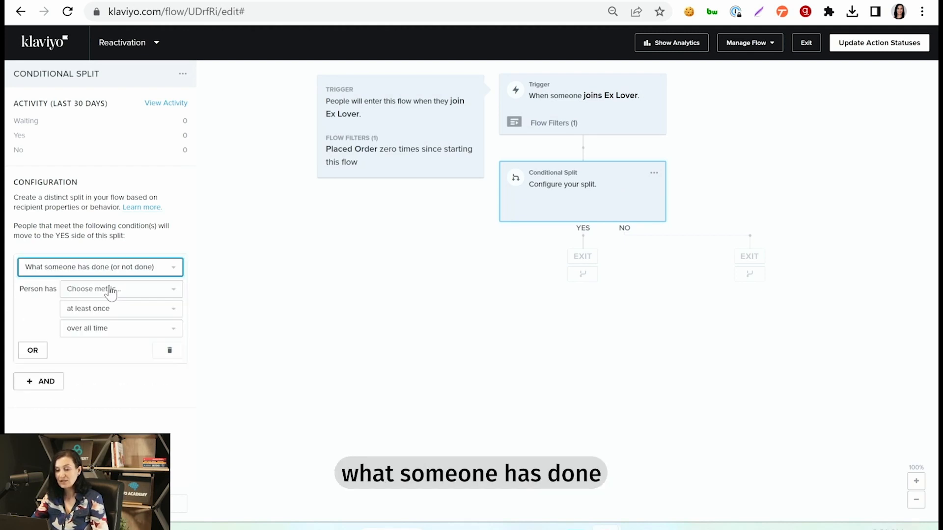
pyautogui.click(114, 289)
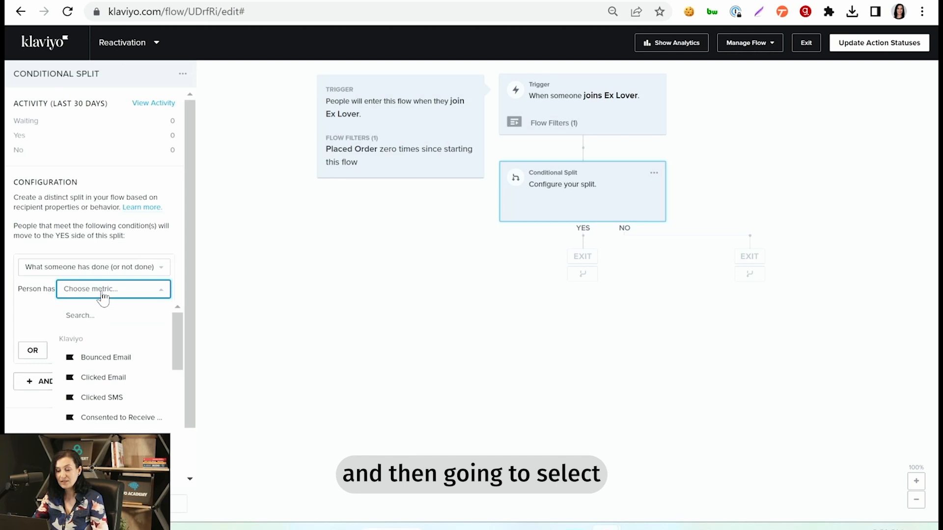
pyautogui.write('ful')
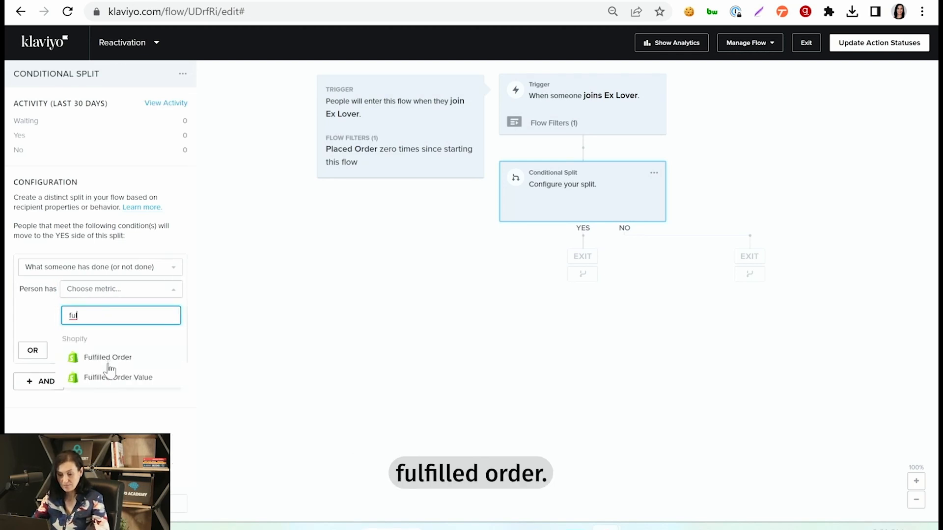
pyautogui.click(107, 357)
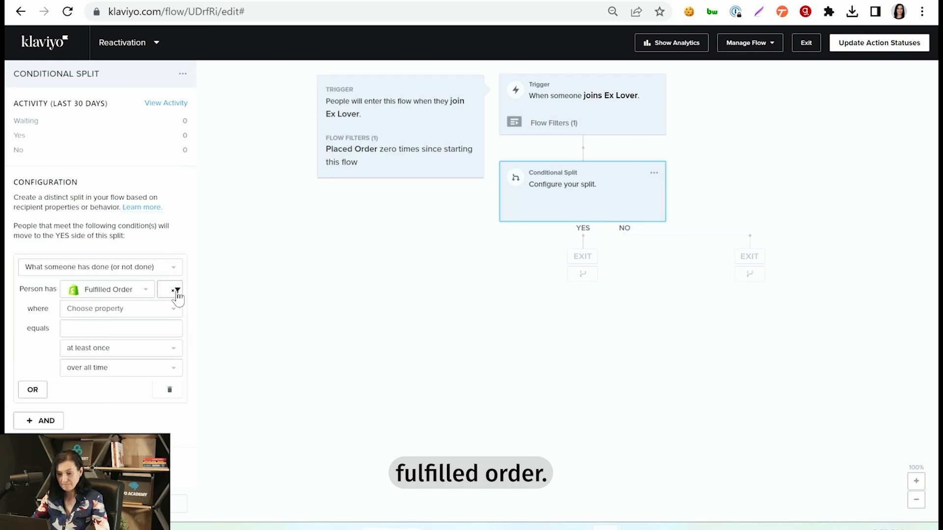
pyautogui.click(113, 308)
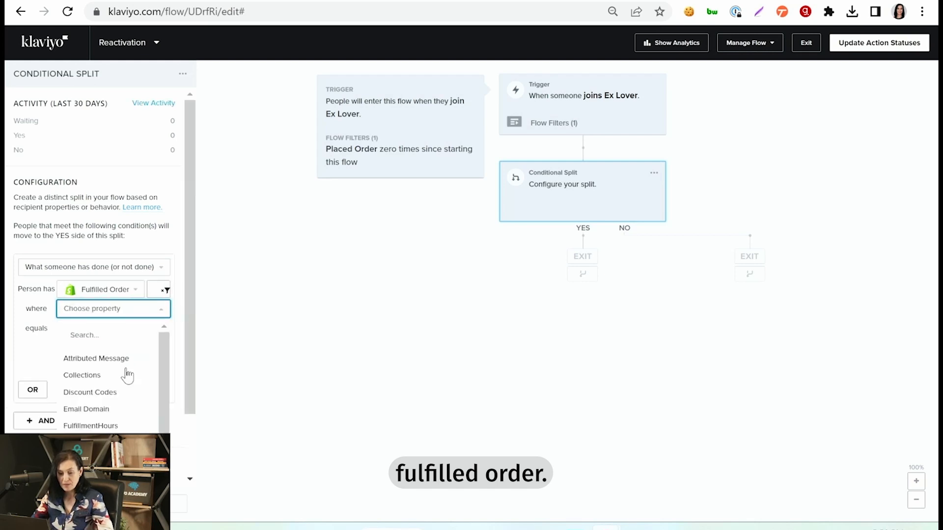
pyautogui.moveTo(74, 379)
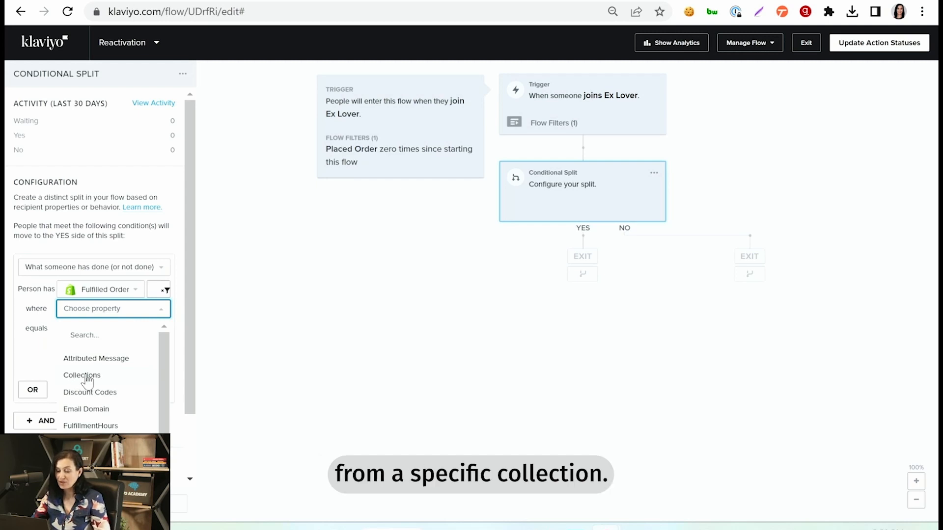
# Step: Filter the Fulfilled Order condition by Collections containing ADIDAS
pyautogui.click(82, 375)
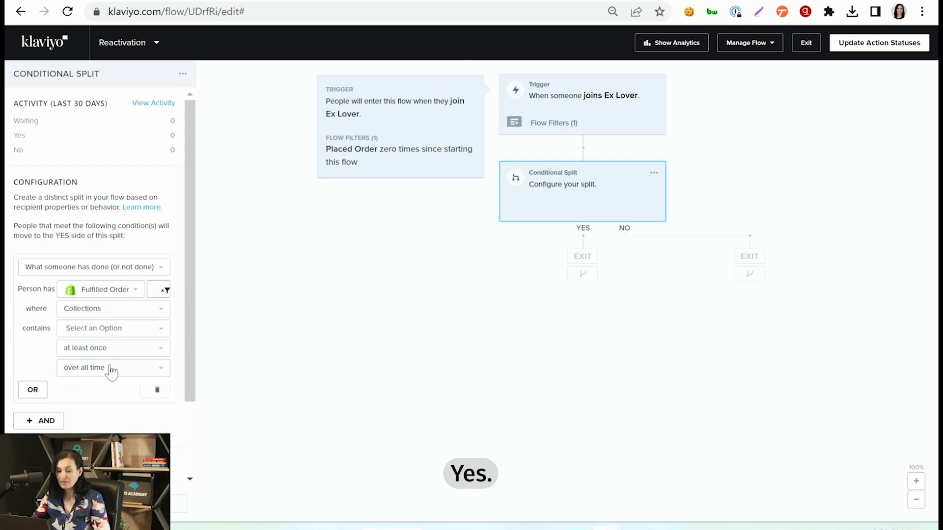
pyautogui.click(112, 328)
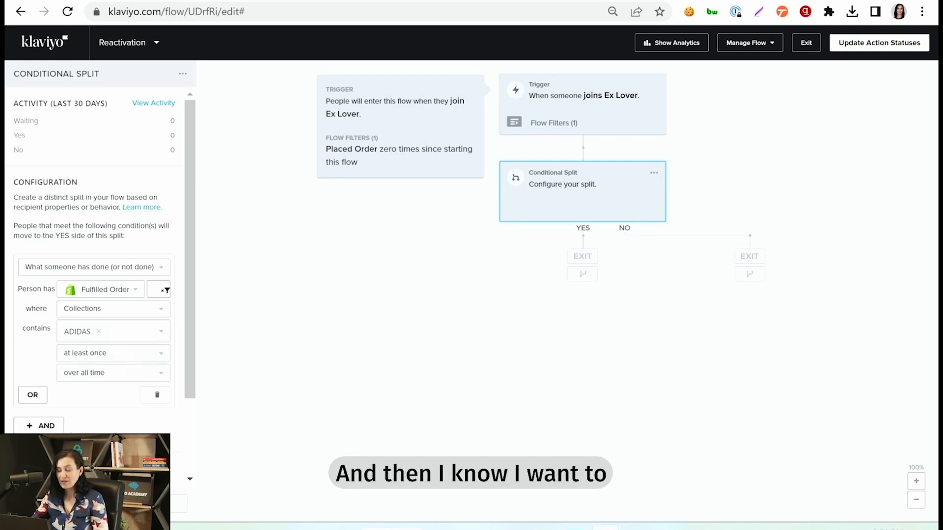
pyautogui.moveTo(117, 353)
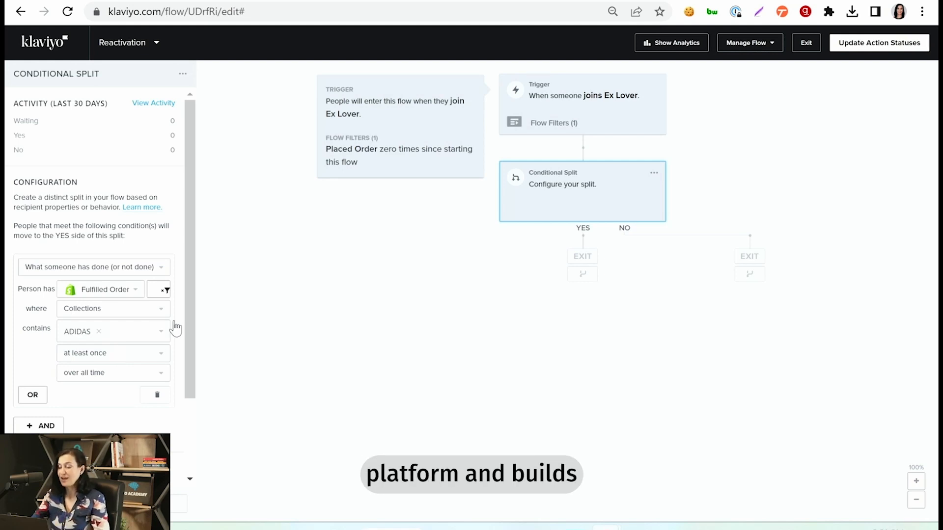
pyautogui.moveTo(586, 292)
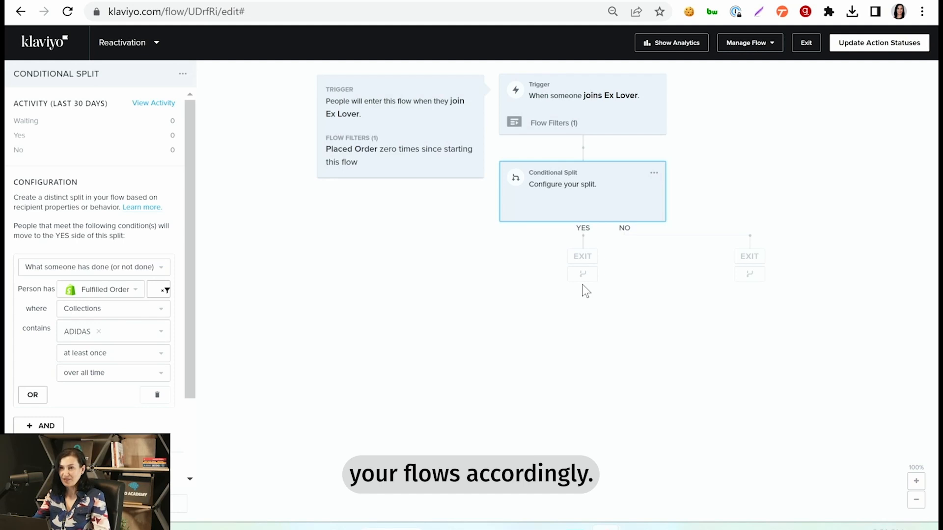
pyautogui.moveTo(396, 348)
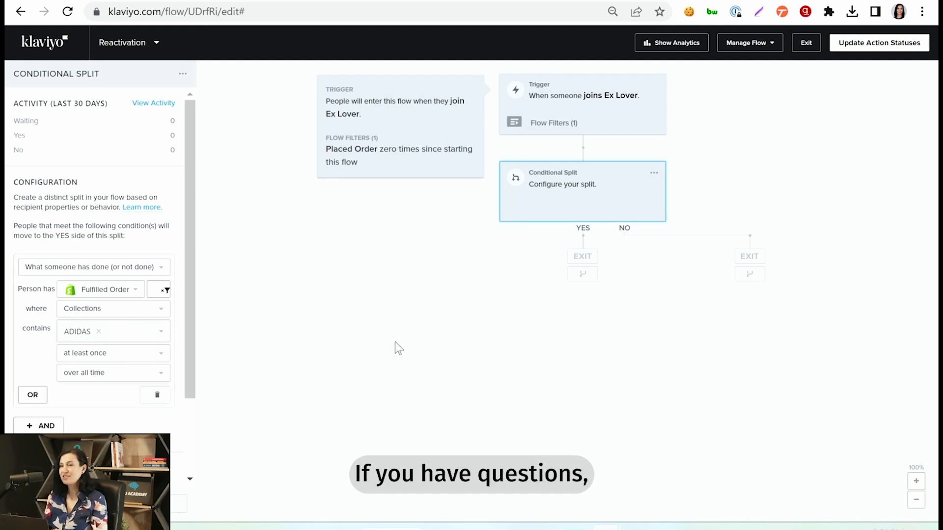